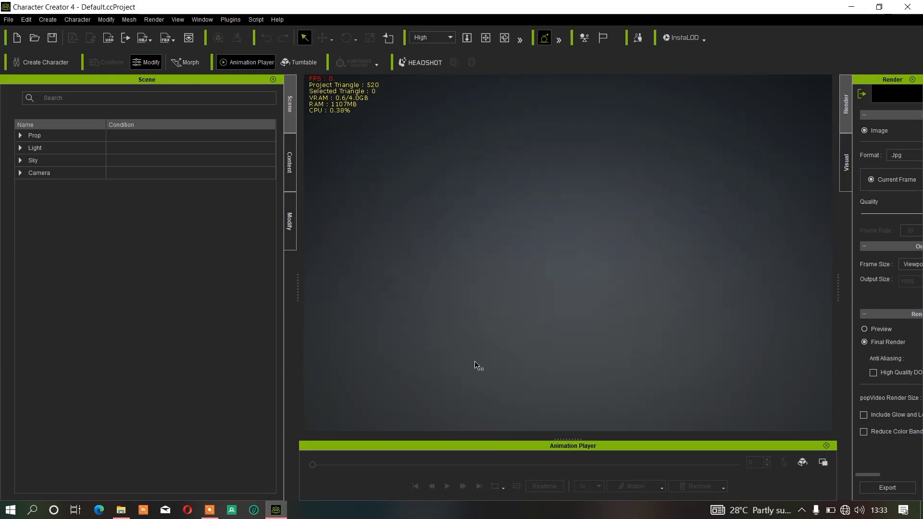
pyautogui.moveTo(556, 344)
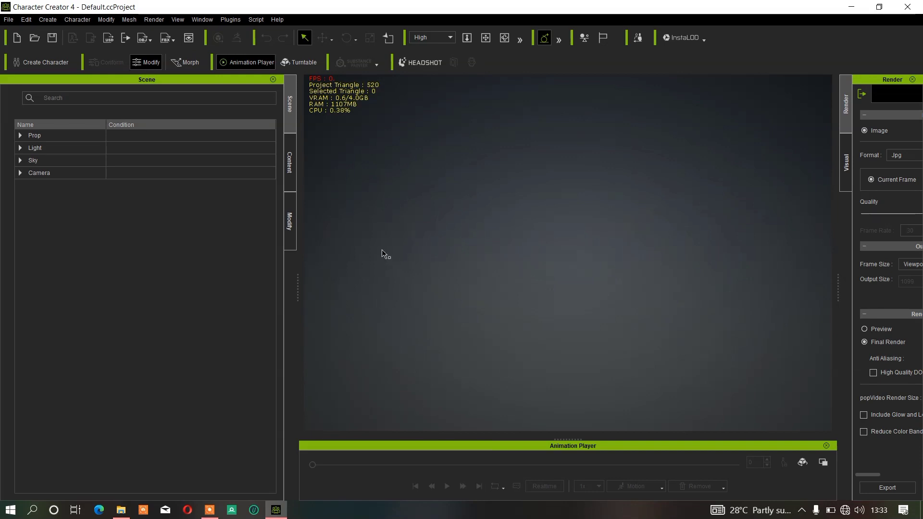
pyautogui.moveTo(417, 205)
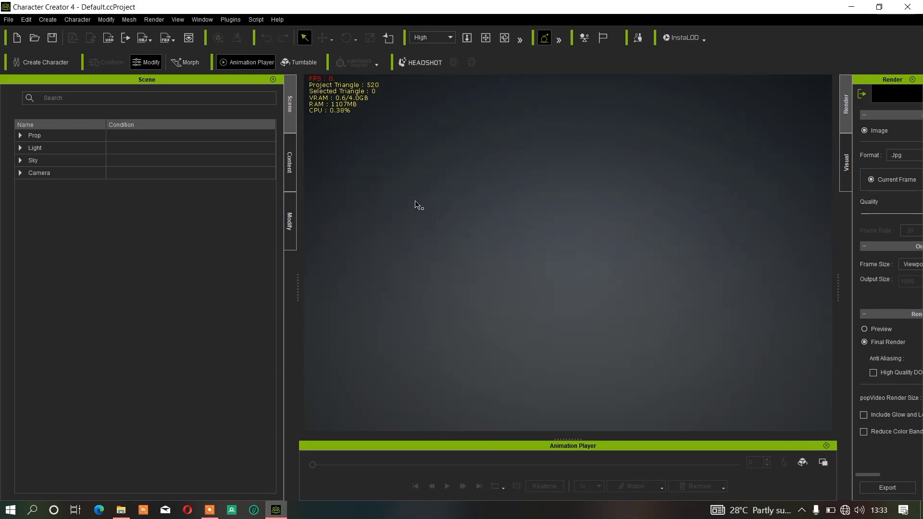
pyautogui.moveTo(408, 212)
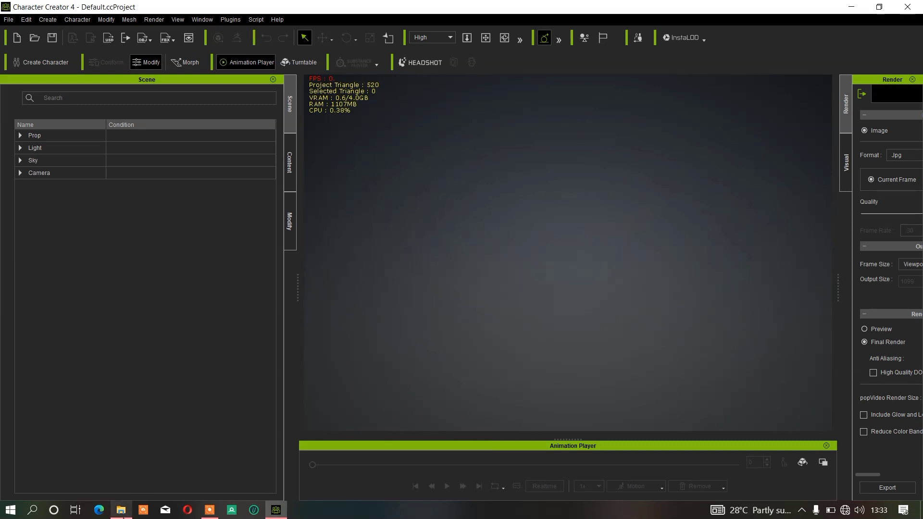
# Load book 2.iProp from the Props folder into the Character Creator scene.
pyautogui.click(347, 371)
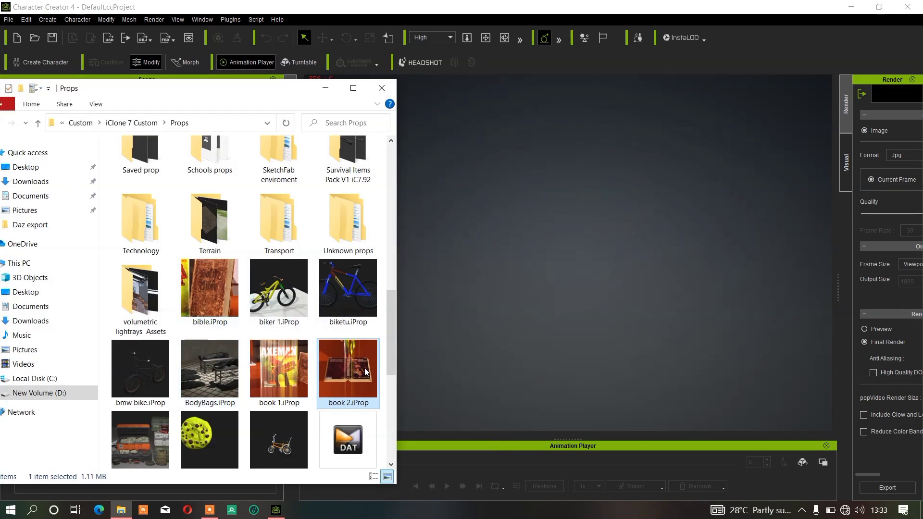
pyautogui.doubleClick(348, 367)
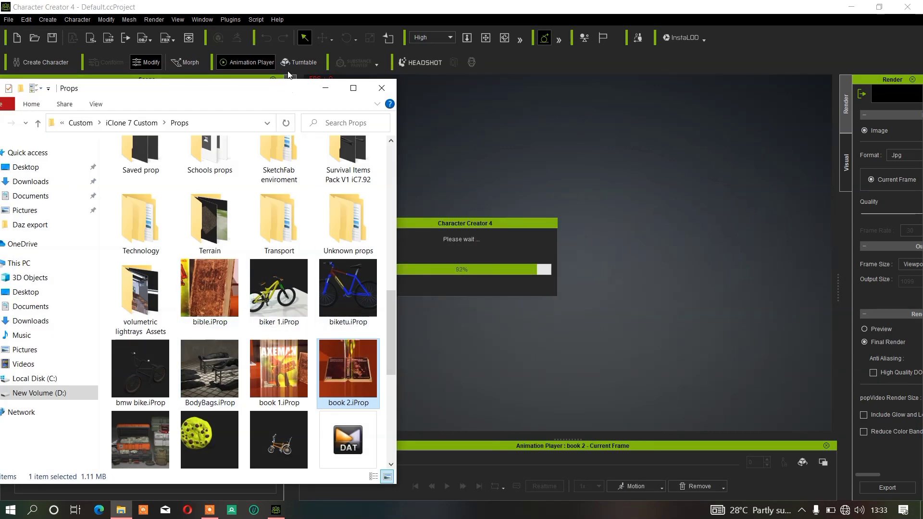
pyautogui.doubleClick(348, 367)
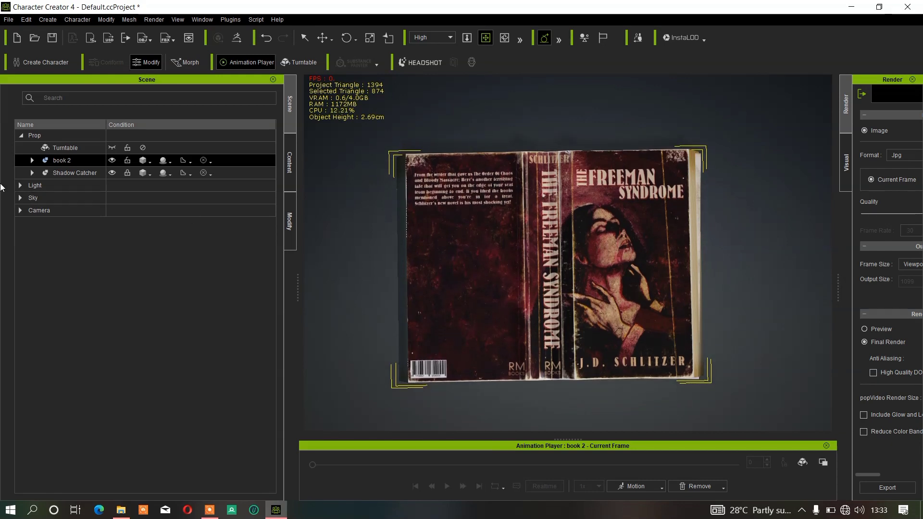
# Expand and select book 2 in the Scene panel and show its Modify settings.
pyautogui.click(32, 160)
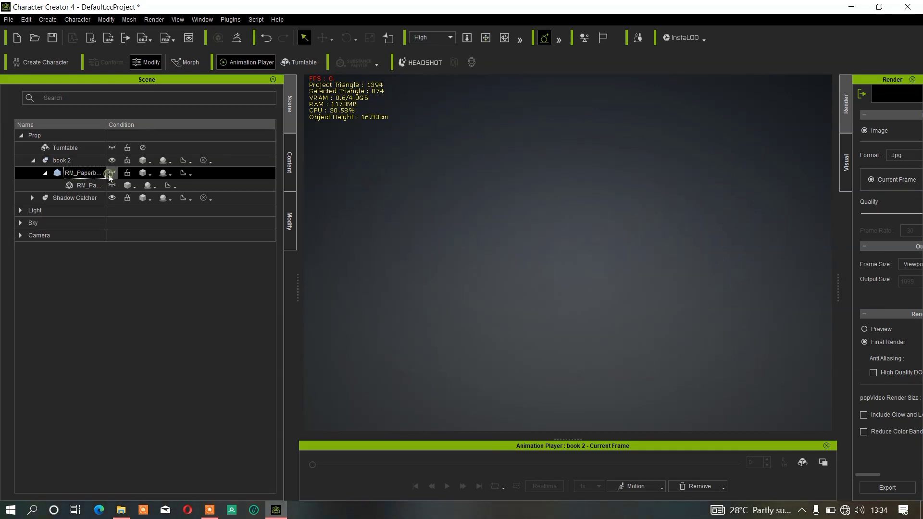
pyautogui.click(111, 184)
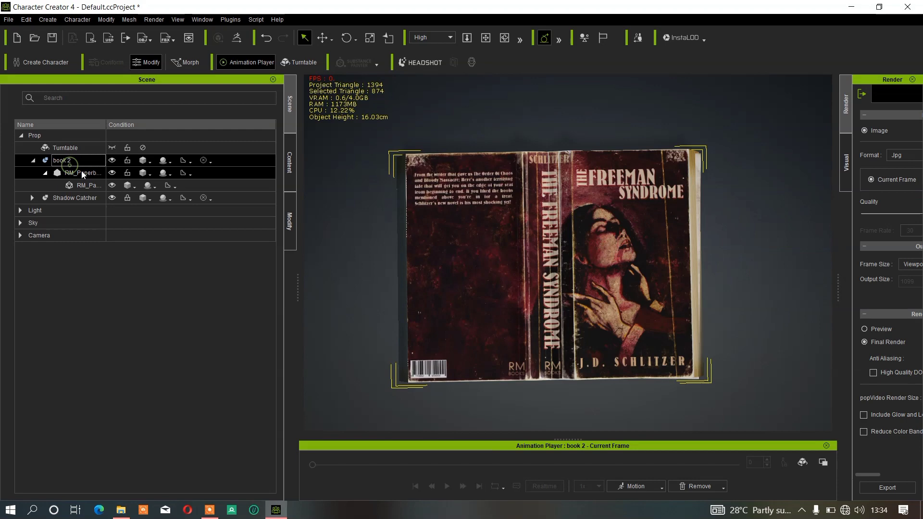
pyautogui.click(288, 219)
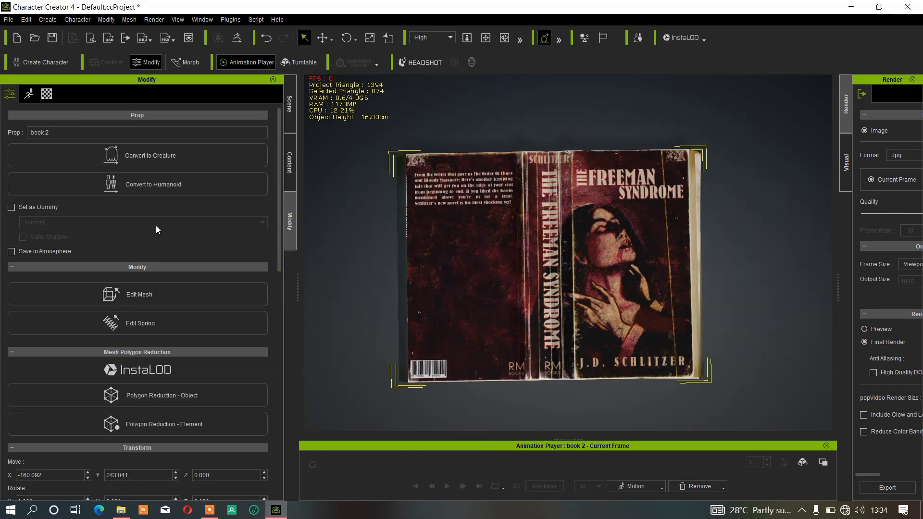
# Enter Edit Mesh mode on book 2 with Element selection chosen.
pyautogui.click(138, 294)
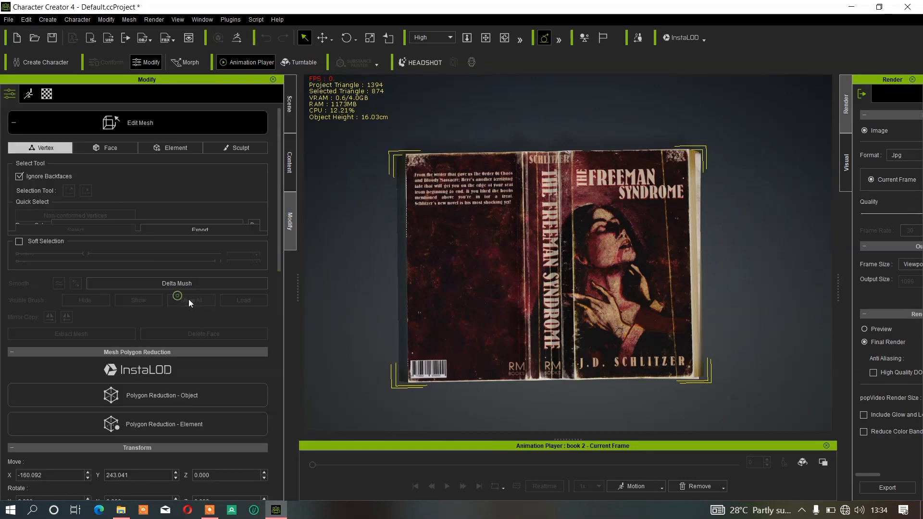
pyautogui.click(175, 148)
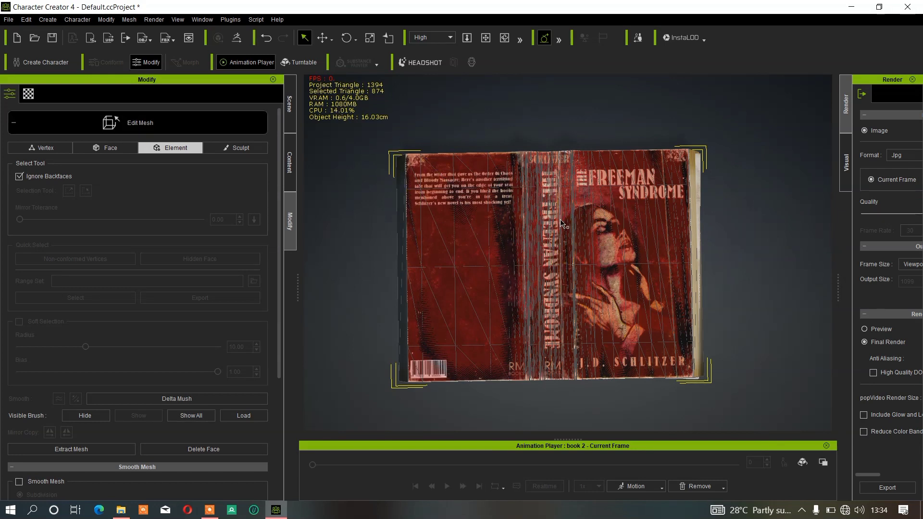
pyautogui.moveTo(272, 339)
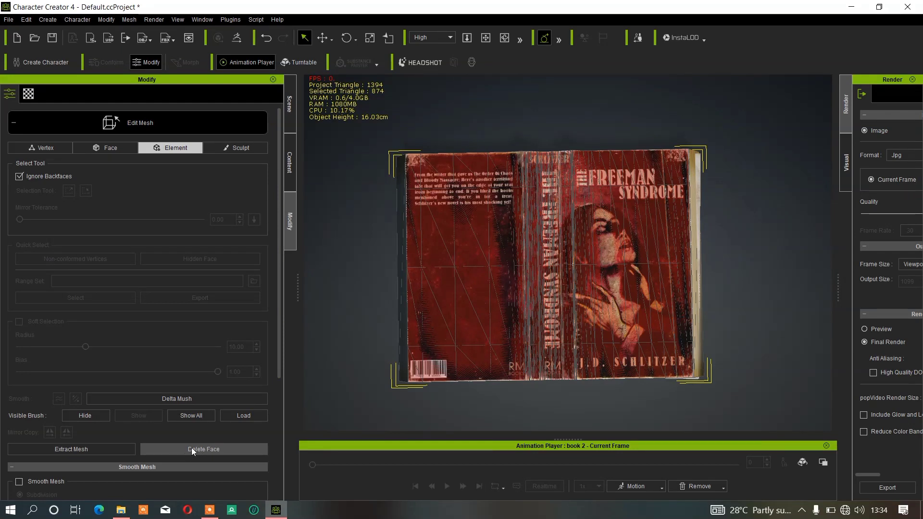
pyautogui.click(71, 449)
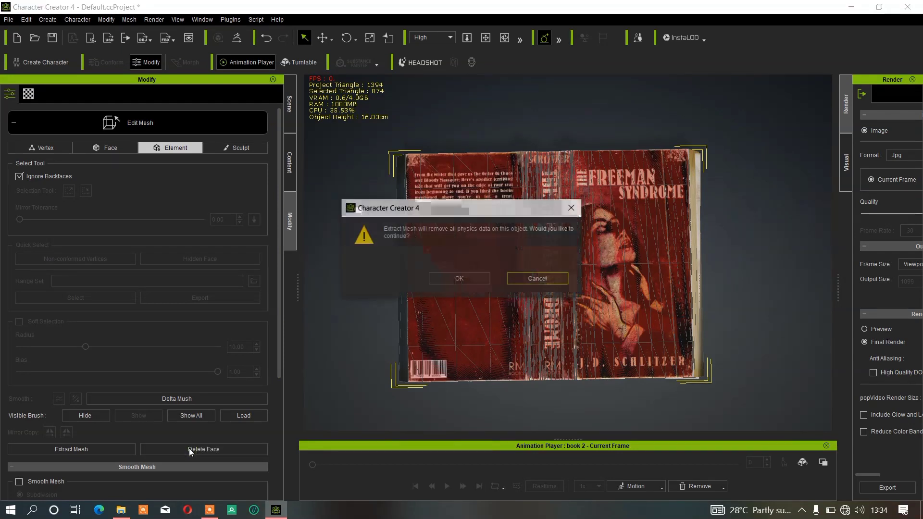
pyautogui.click(459, 278)
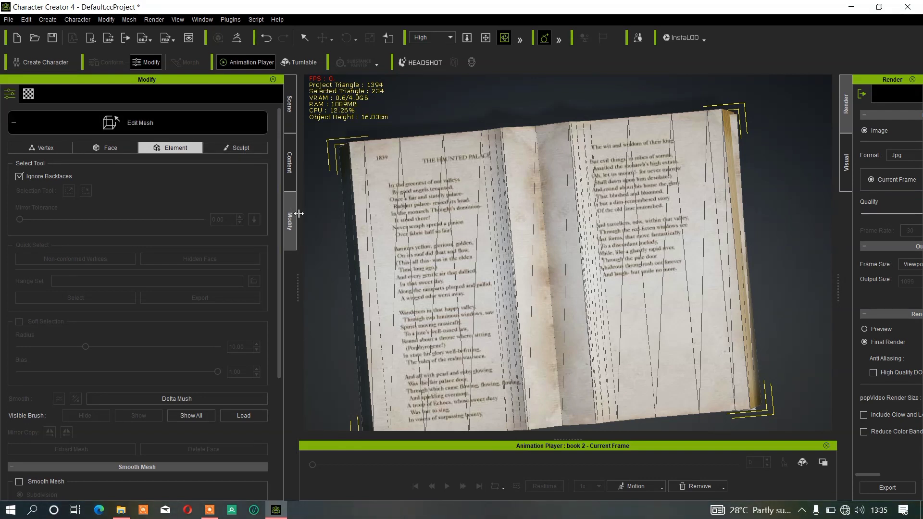
pyautogui.moveTo(502, 227)
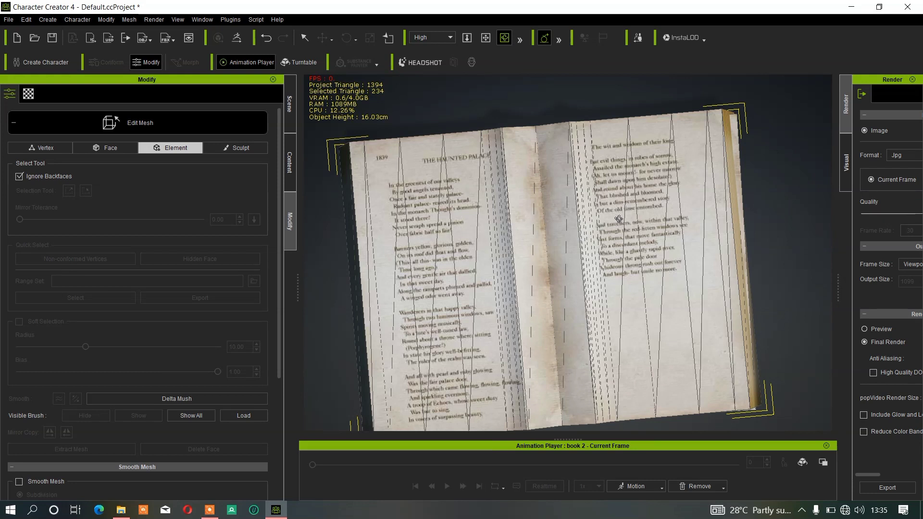
pyautogui.moveTo(242, 41)
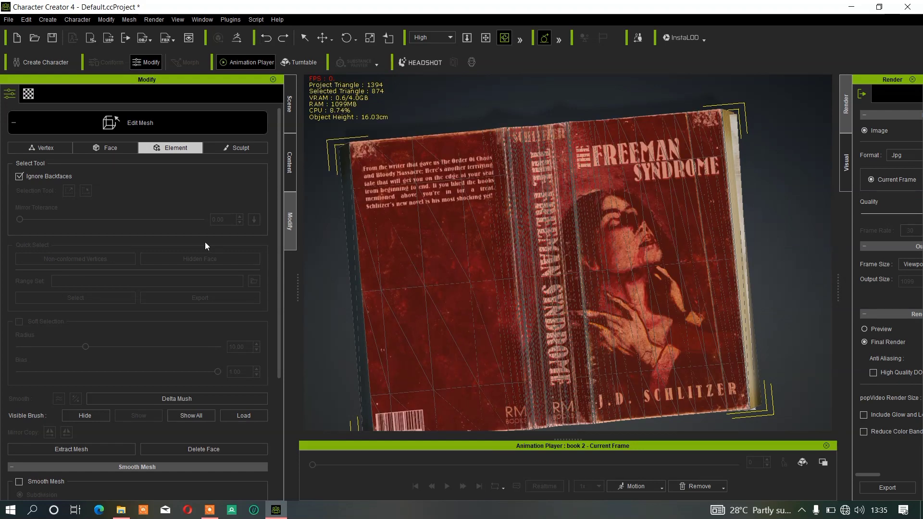
# In Face mode, pick a front-cover face and grow the selection across the cover.
pyautogui.click(110, 147)
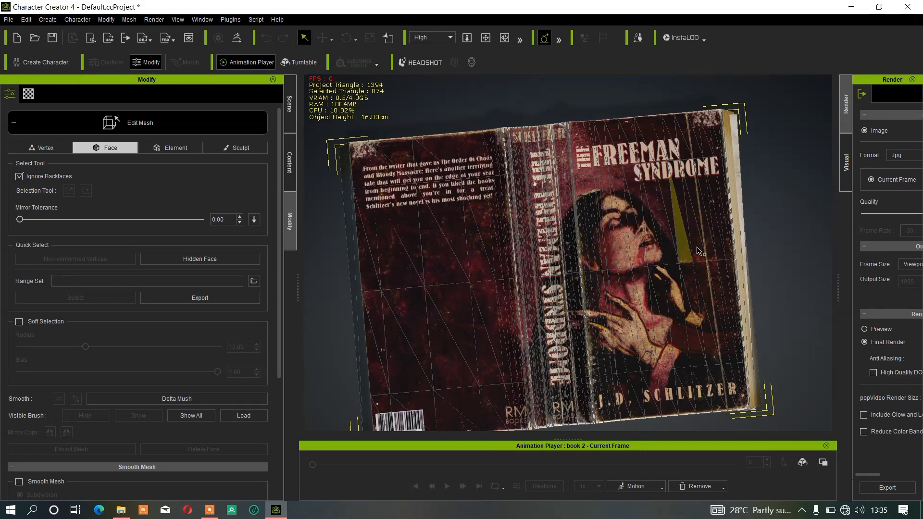
pyautogui.moveTo(662, 241)
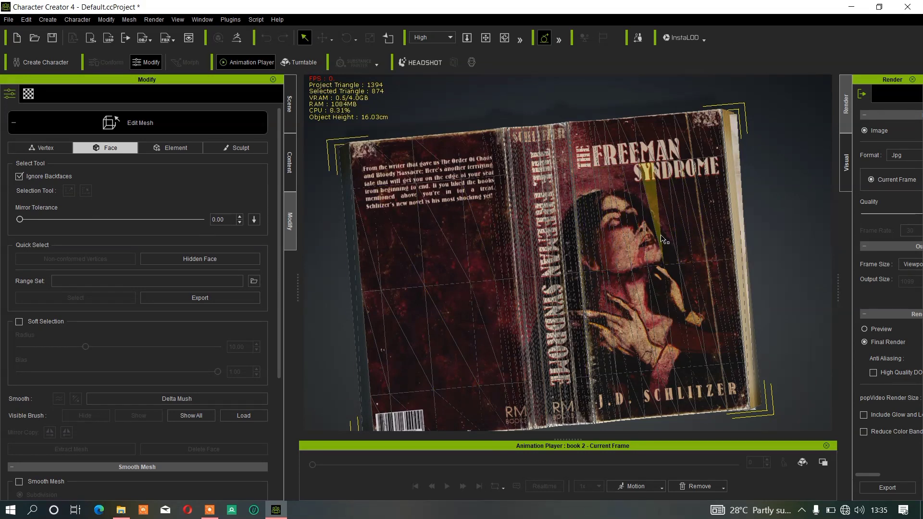
pyautogui.click(86, 190)
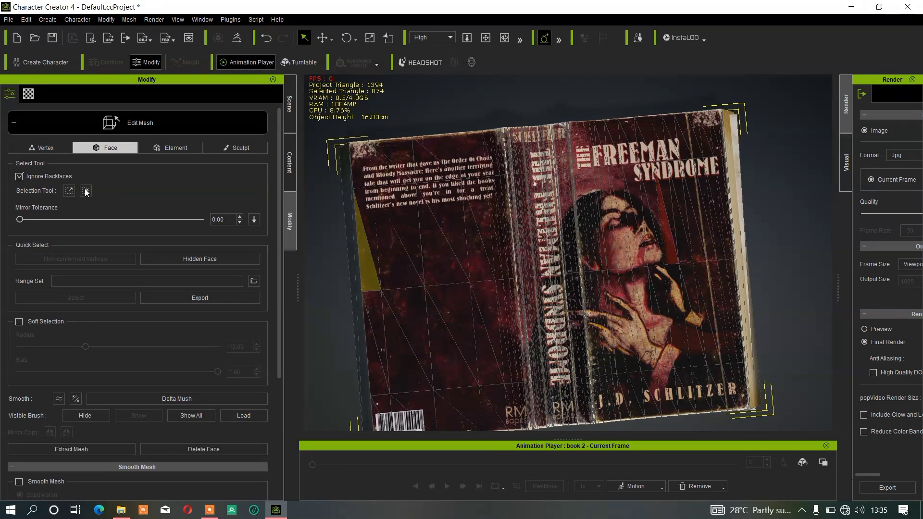
pyautogui.moveTo(68, 191)
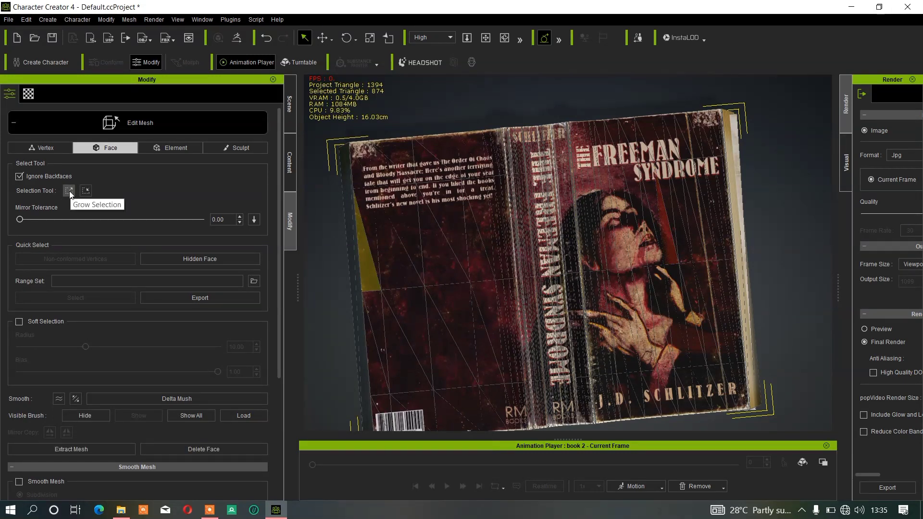
pyautogui.moveTo(585, 268)
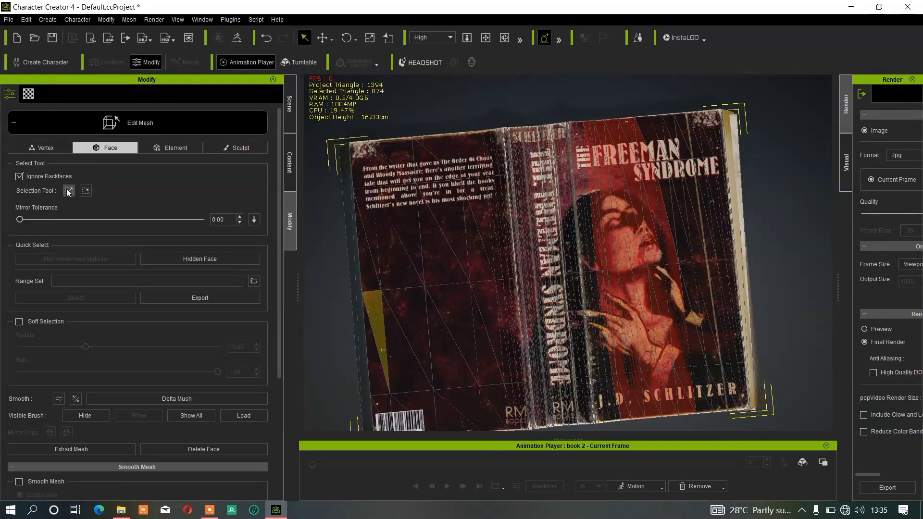
pyautogui.click(67, 190)
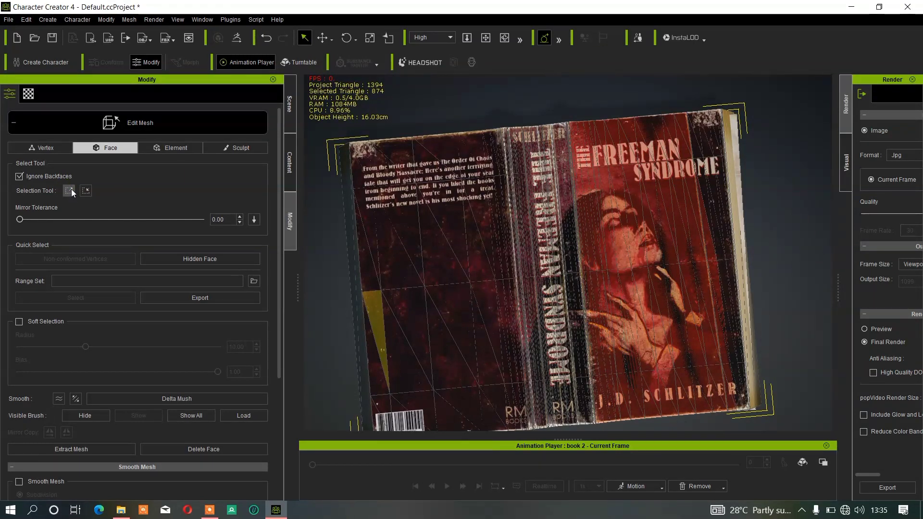
pyautogui.click(69, 190)
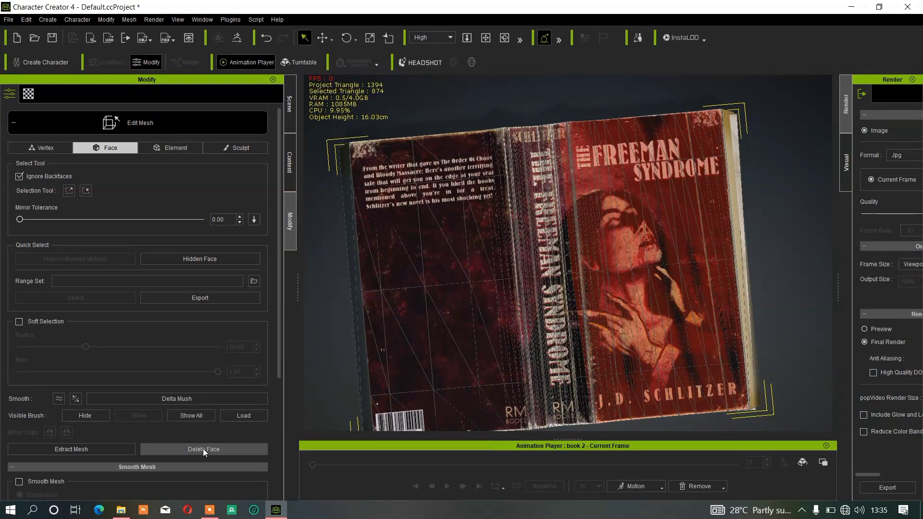
# Delete the selected cover faces, accepting the loss of physics data.
pyautogui.click(71, 449)
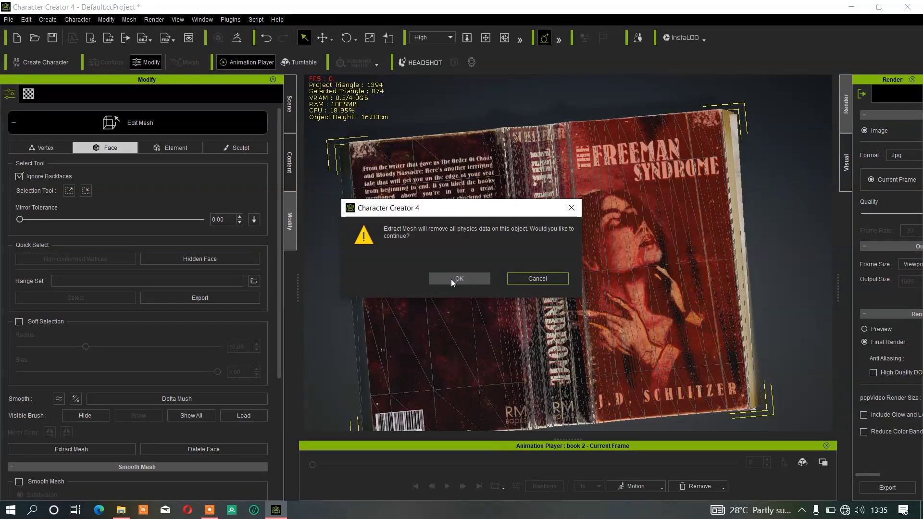
pyautogui.click(458, 278)
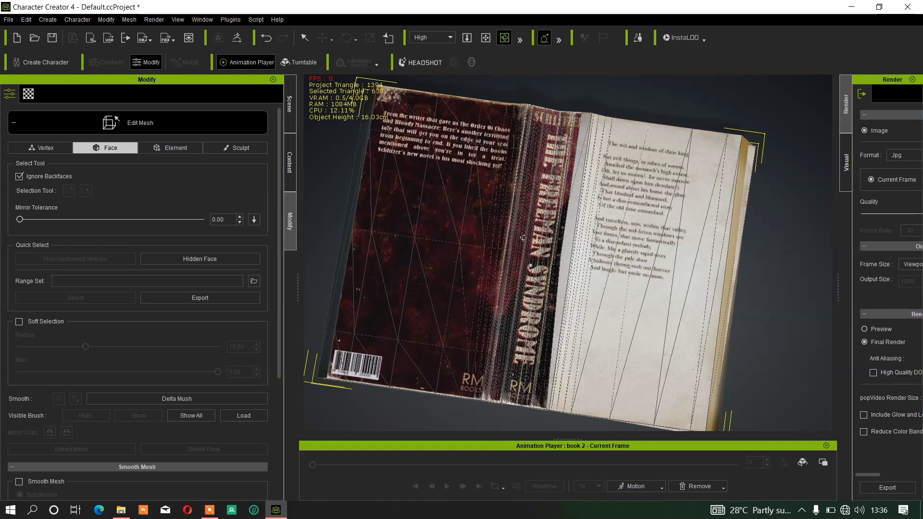
pyautogui.moveTo(633, 259)
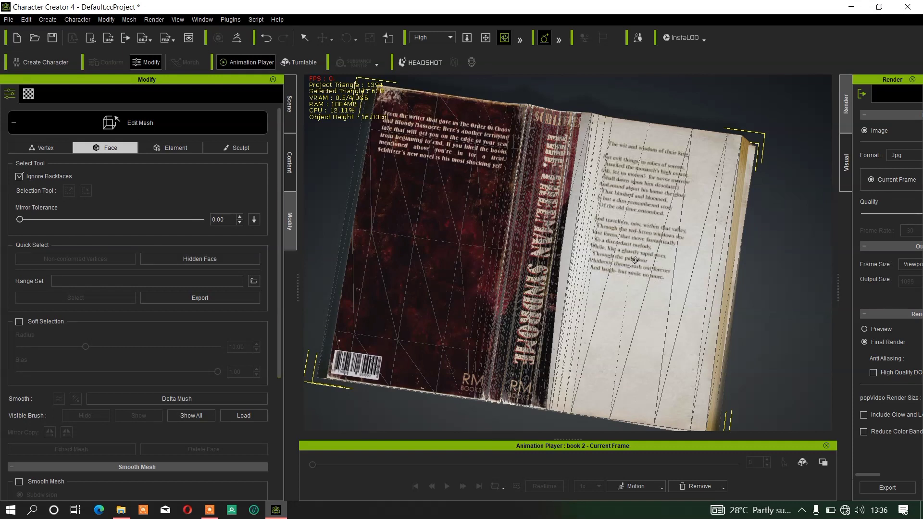